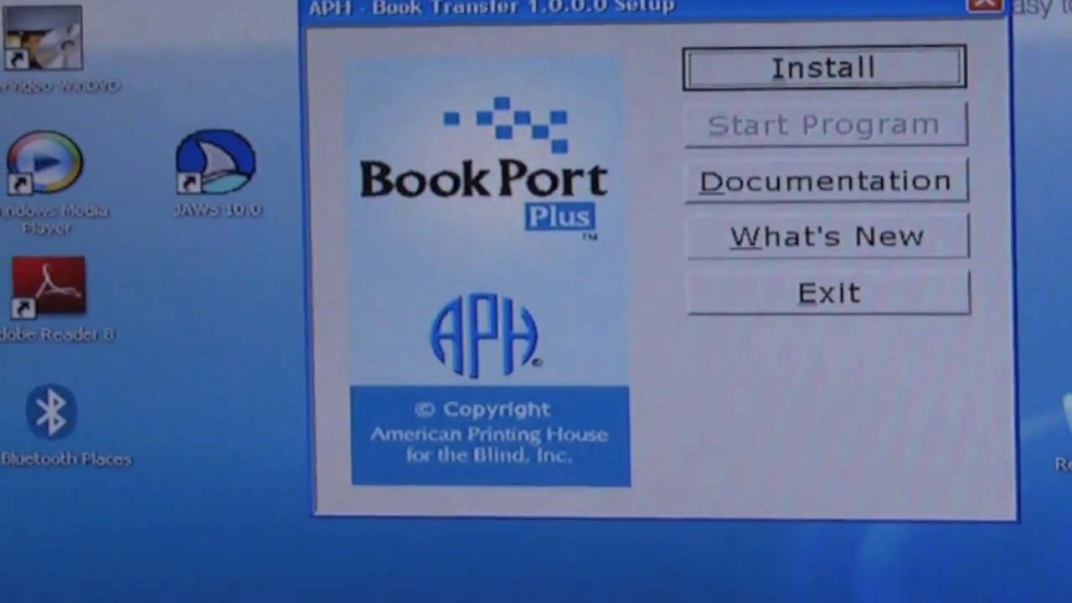
# Step: Launch the Book Transfer installer from the APH Book Transfer 1.0.0.0 launcher
pyautogui.click(825, 67)
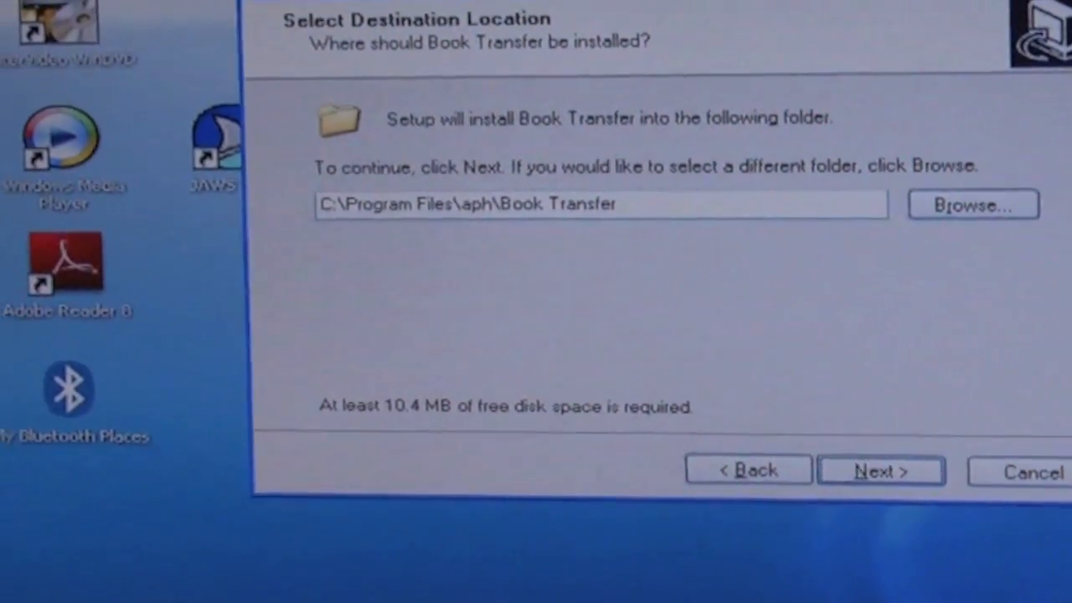
# Step: Accept C:\Program Files\aph\Book Transfer as the destination folder
pyautogui.click(880, 470)
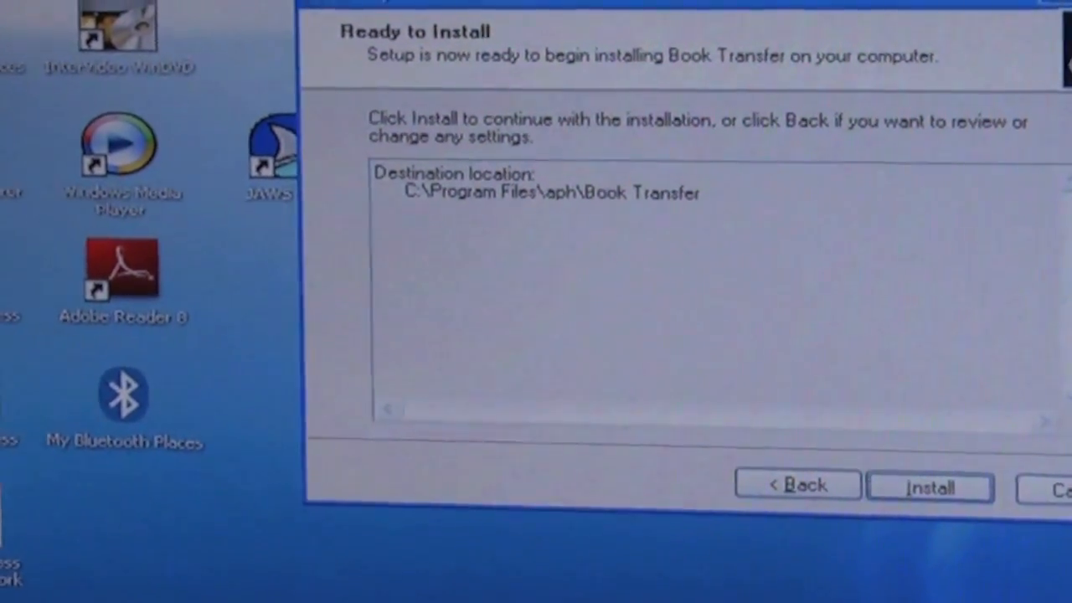
# Step: Install Book Transfer from the Ready to Install summary
pyautogui.click(930, 488)
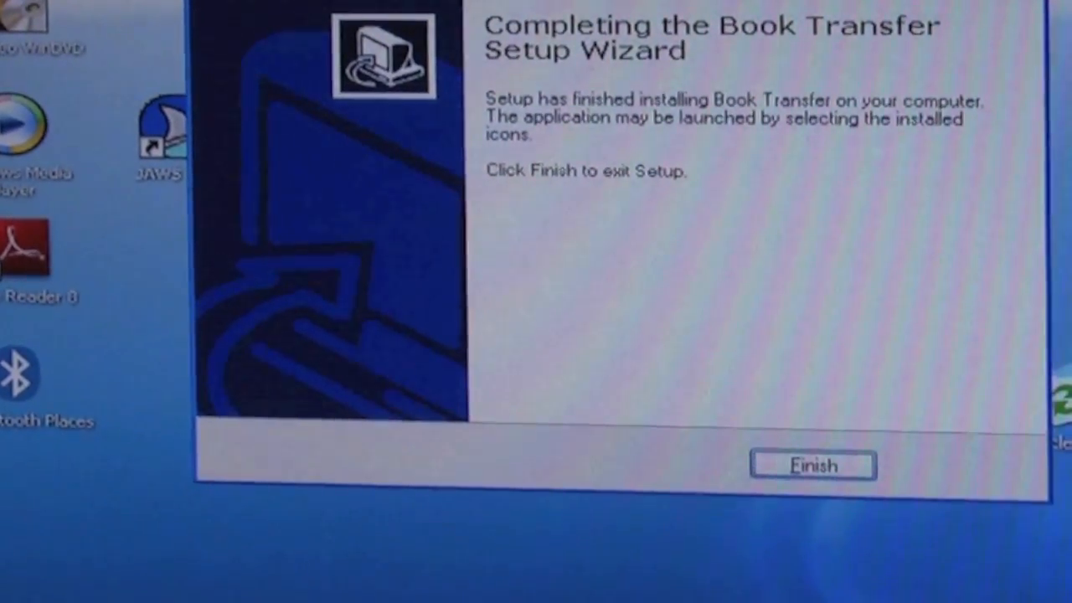
# Step: Finish the completed Book Transfer Setup Wizard
pyautogui.click(812, 466)
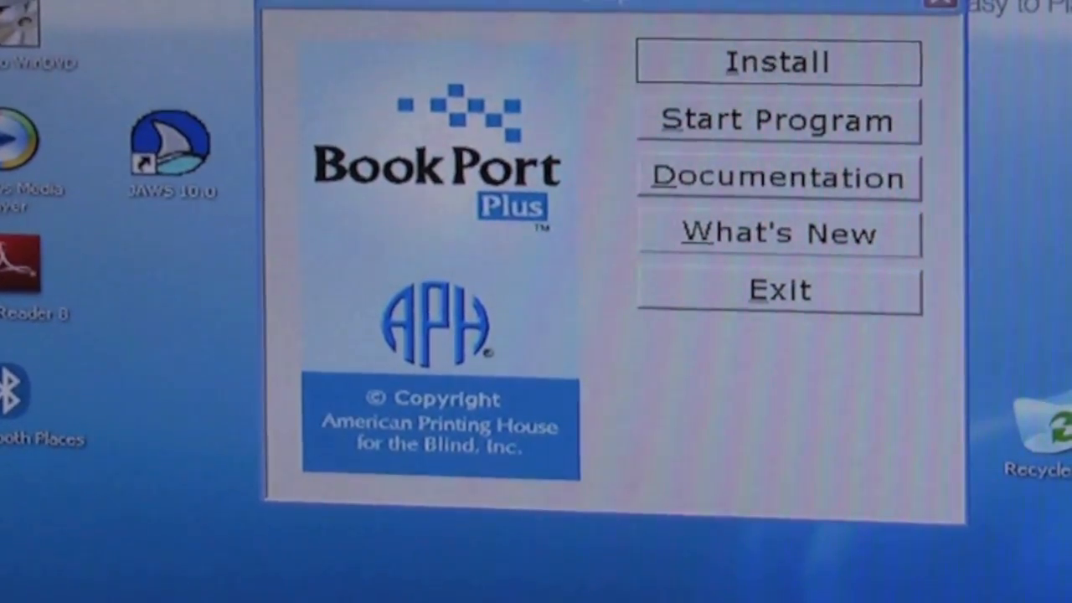
# Step: Exit the BookPort Plus launcher to the Windows desktop
pyautogui.click(778, 290)
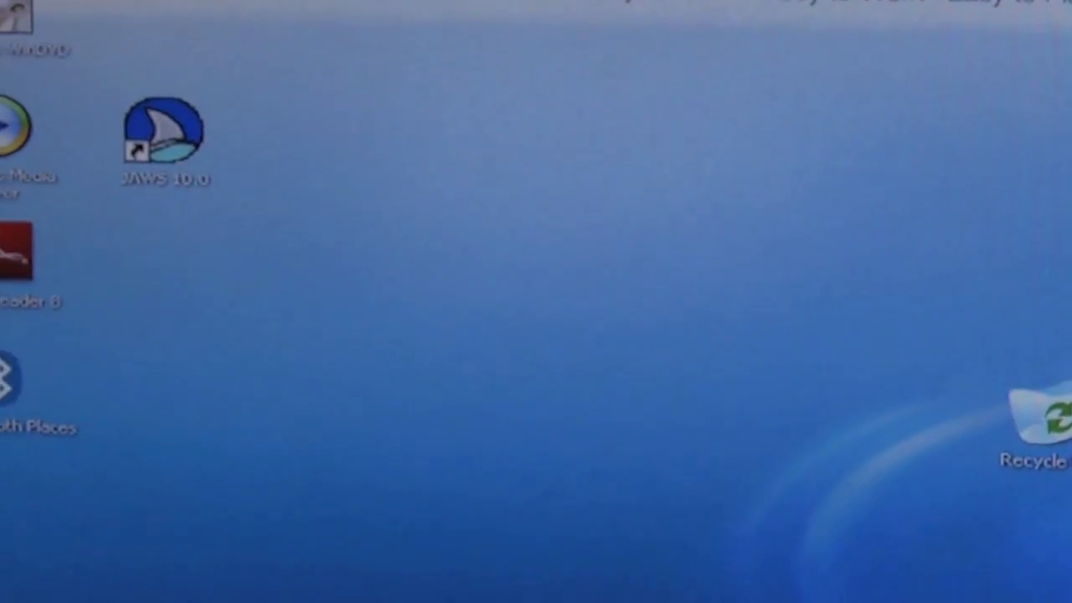